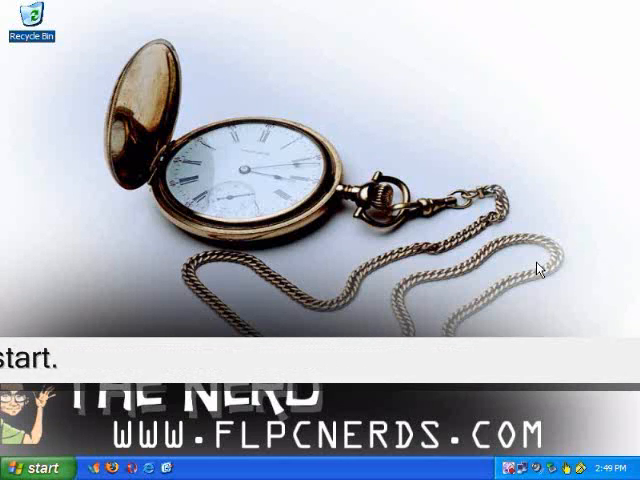
Open the Windows XP Start menu from the taskbar.
click(38, 467)
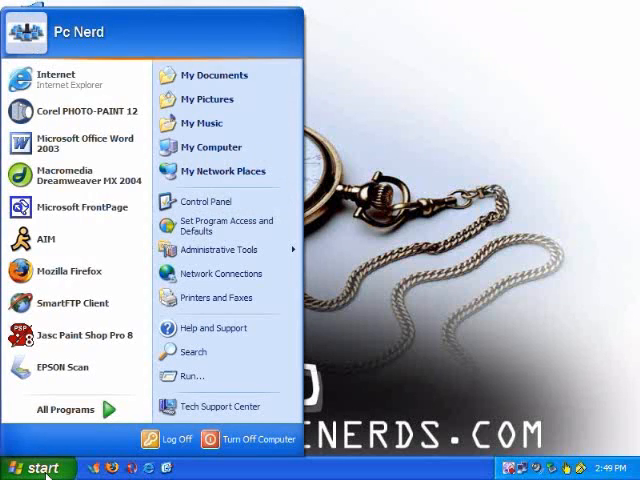
Launch Registry Editor by running REGEDIT from the Run dialog.
click(184, 376)
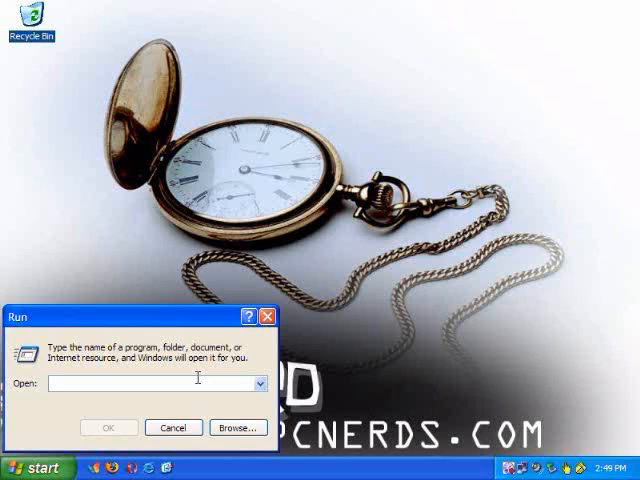
text(R)
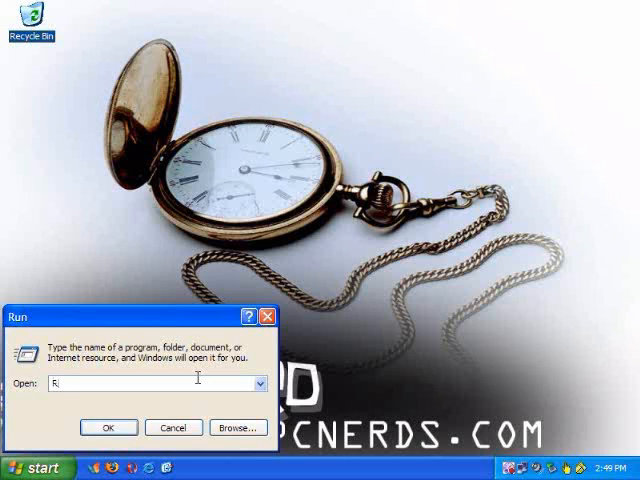
text(REG)
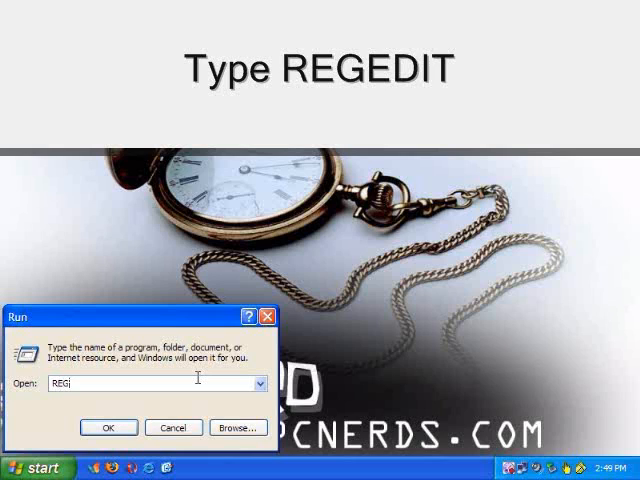
text(EDIT)
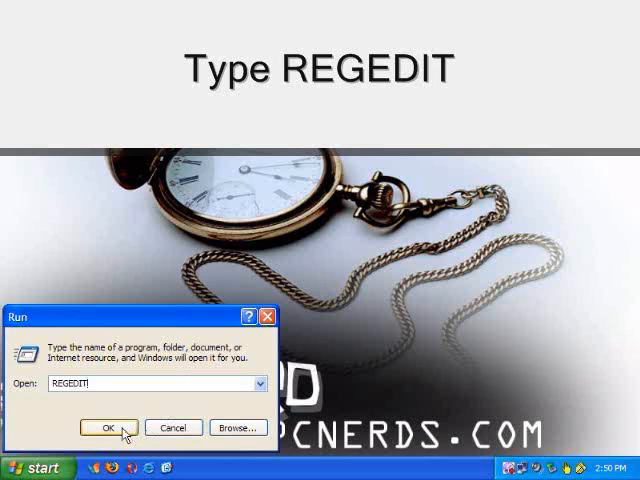
click(108, 427)
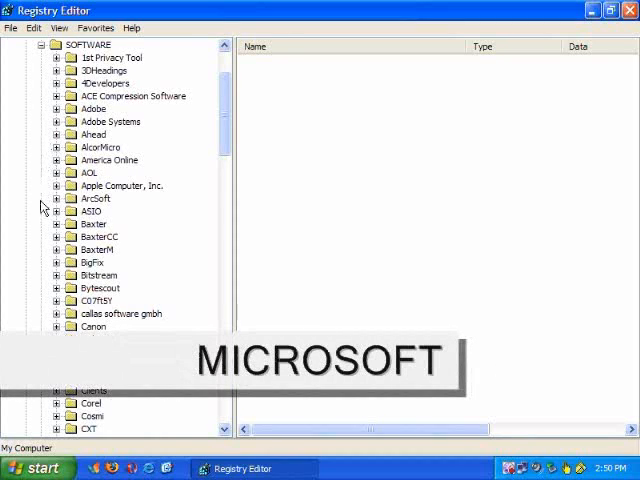
Scroll the registry tree down toward Microsoft\Dfrg under HKEY_LOCAL_MACHINE\SOFTWARE.
scroll(down, 3)
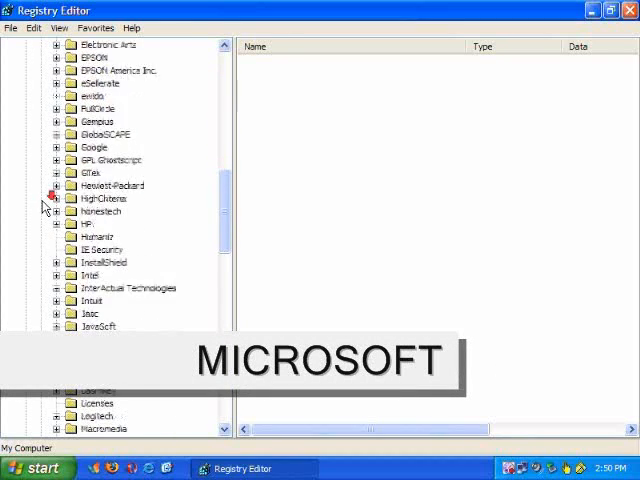
scroll(down, 3)
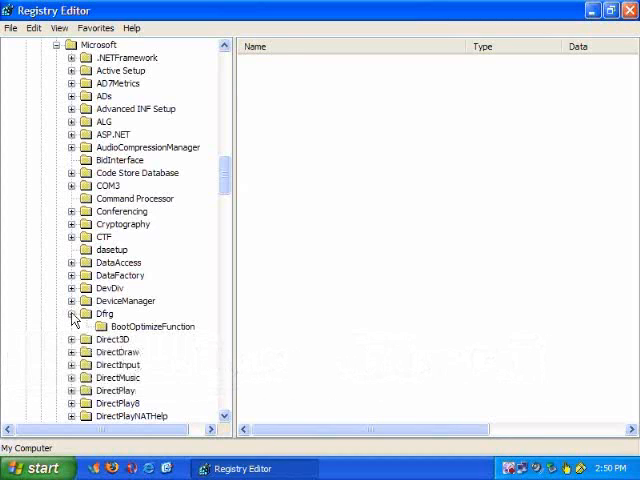
mouse_move(152, 326)
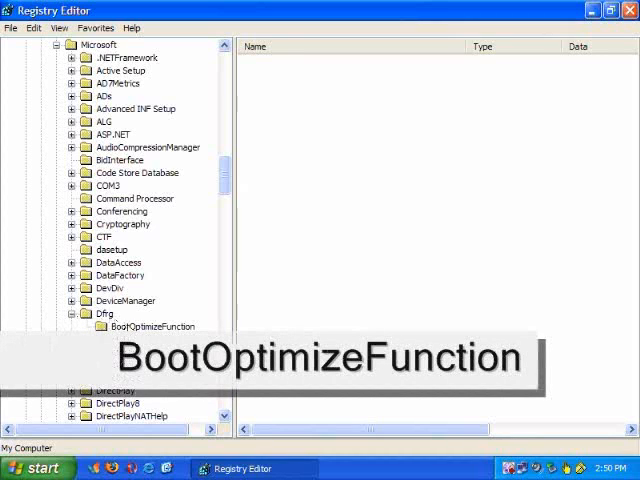
Open BootOptimizeFunction's Enable value to confirm it reads Y, then close Registry Editor.
click(153, 326)
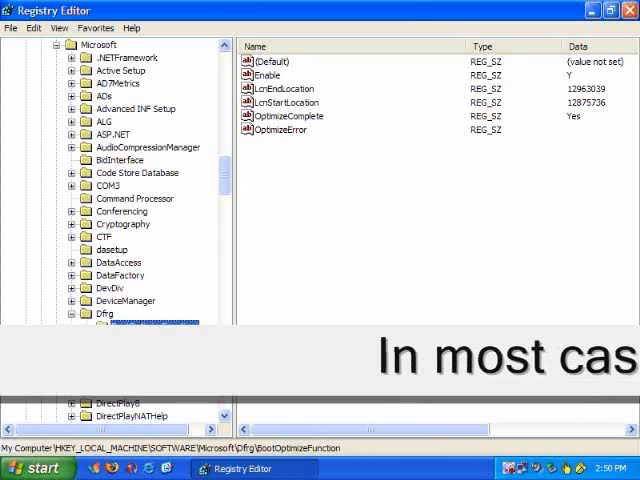
click(267, 74)
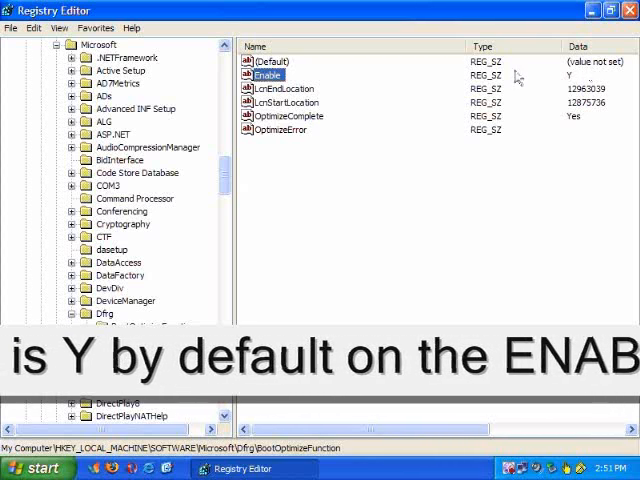
double_click(266, 74)
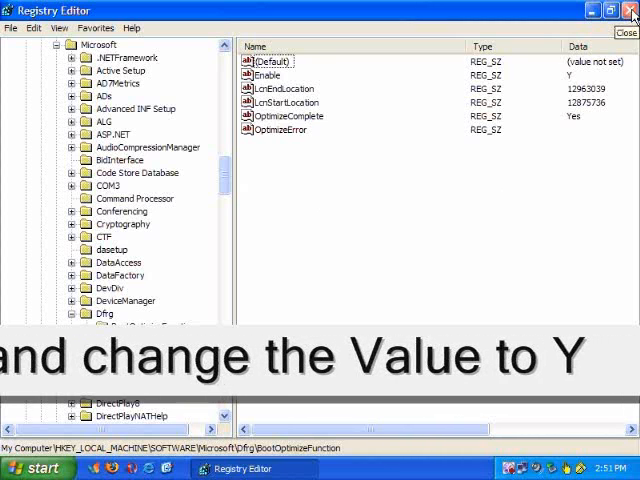
click(632, 10)
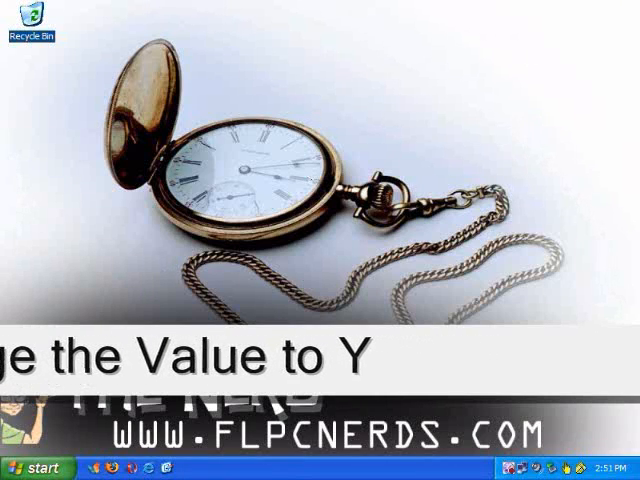